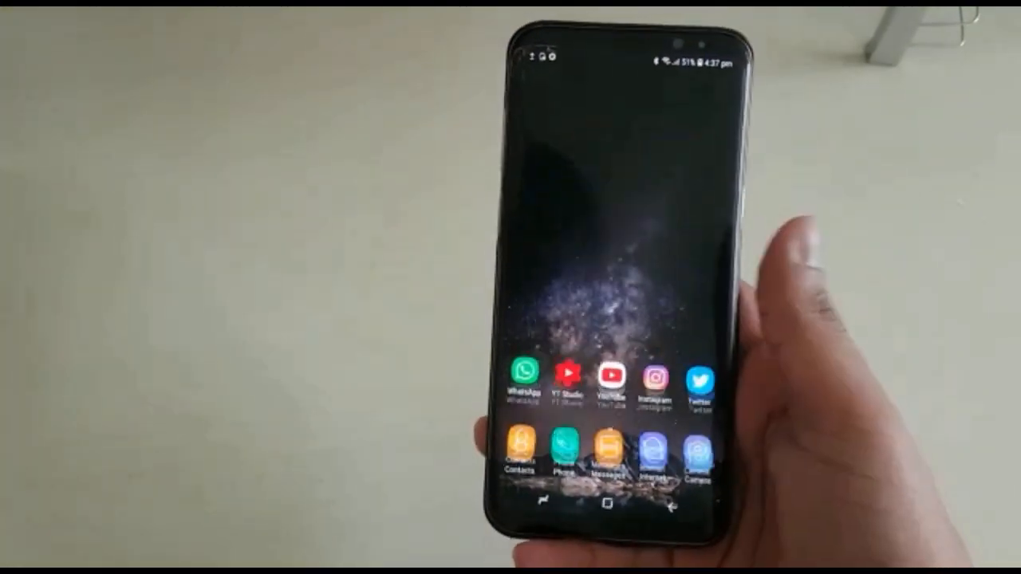
{"action": "scroll", "scroll_direction": "up", "scroll_amount": 3}
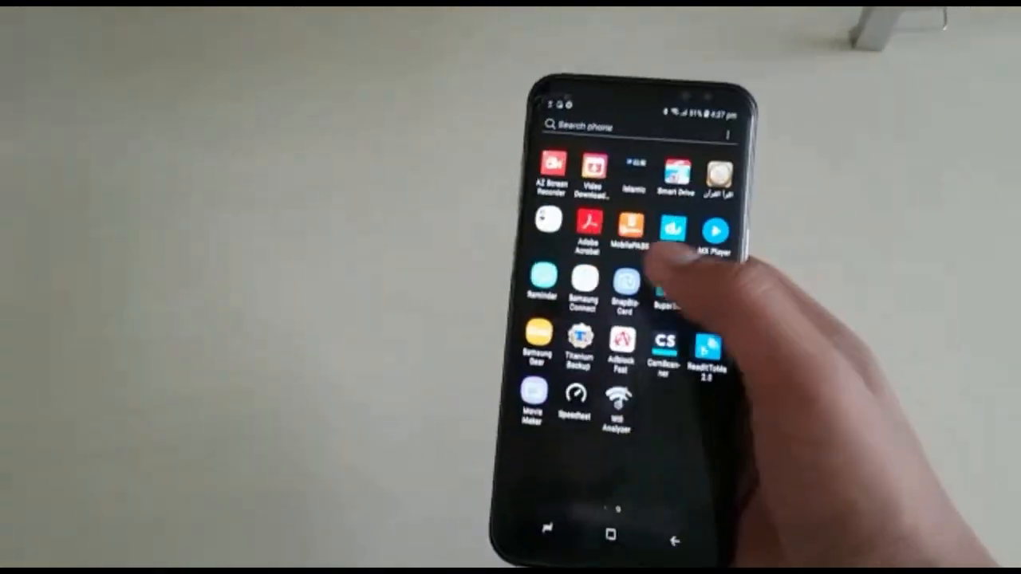